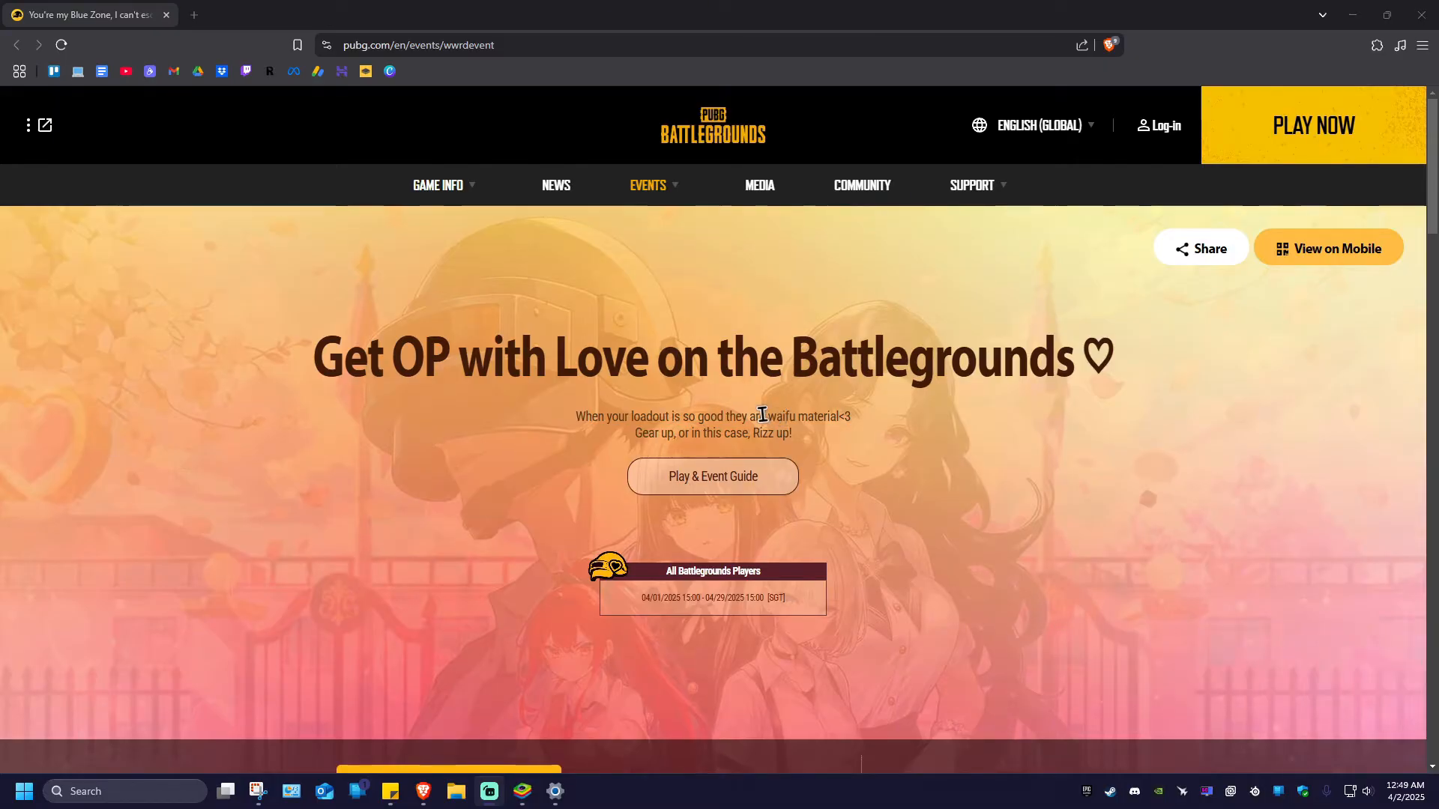
Step: Use Log-in in the PUBG event page header to reach the KRAFTON ID sign-in page
left_click(418, 44)
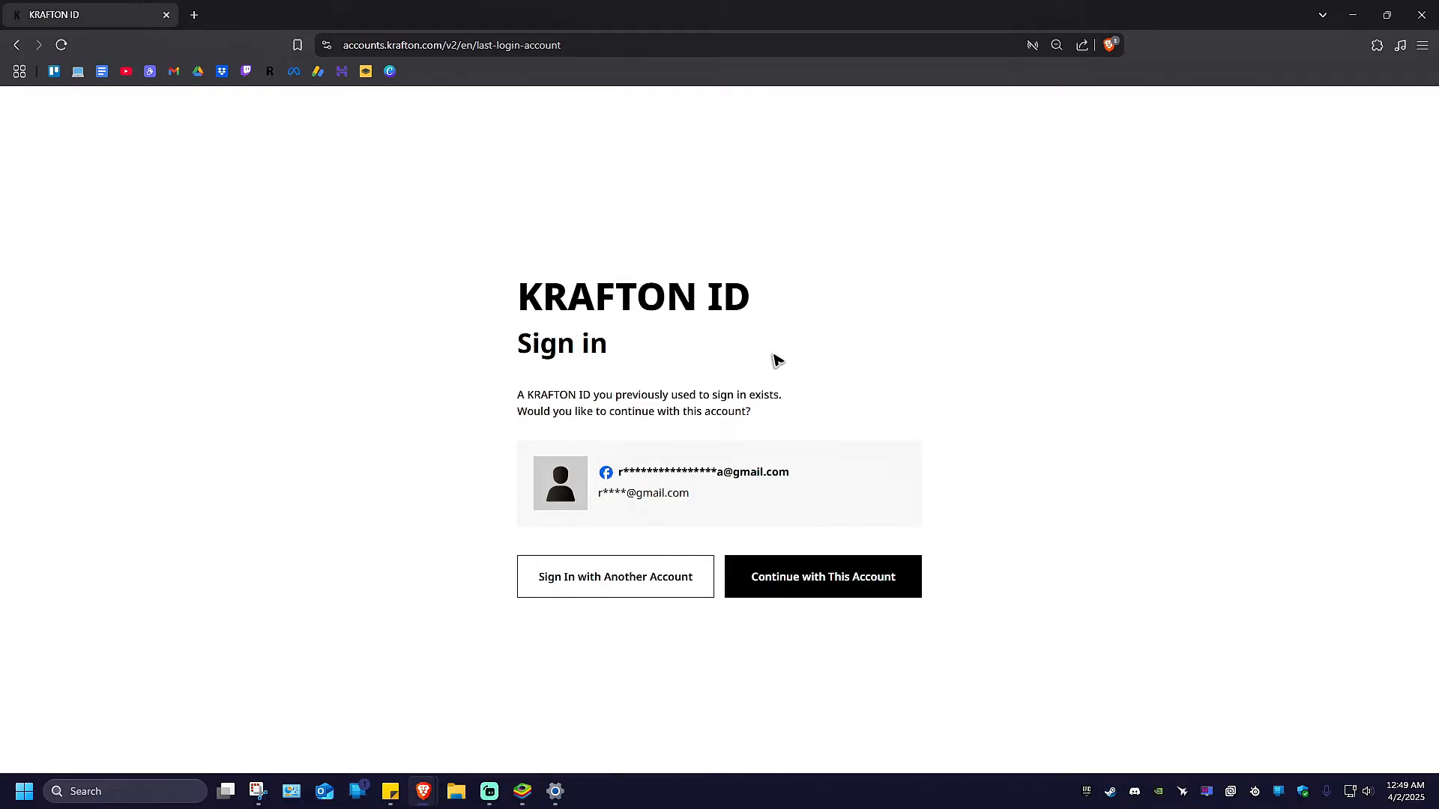
mouse_move(753, 356)
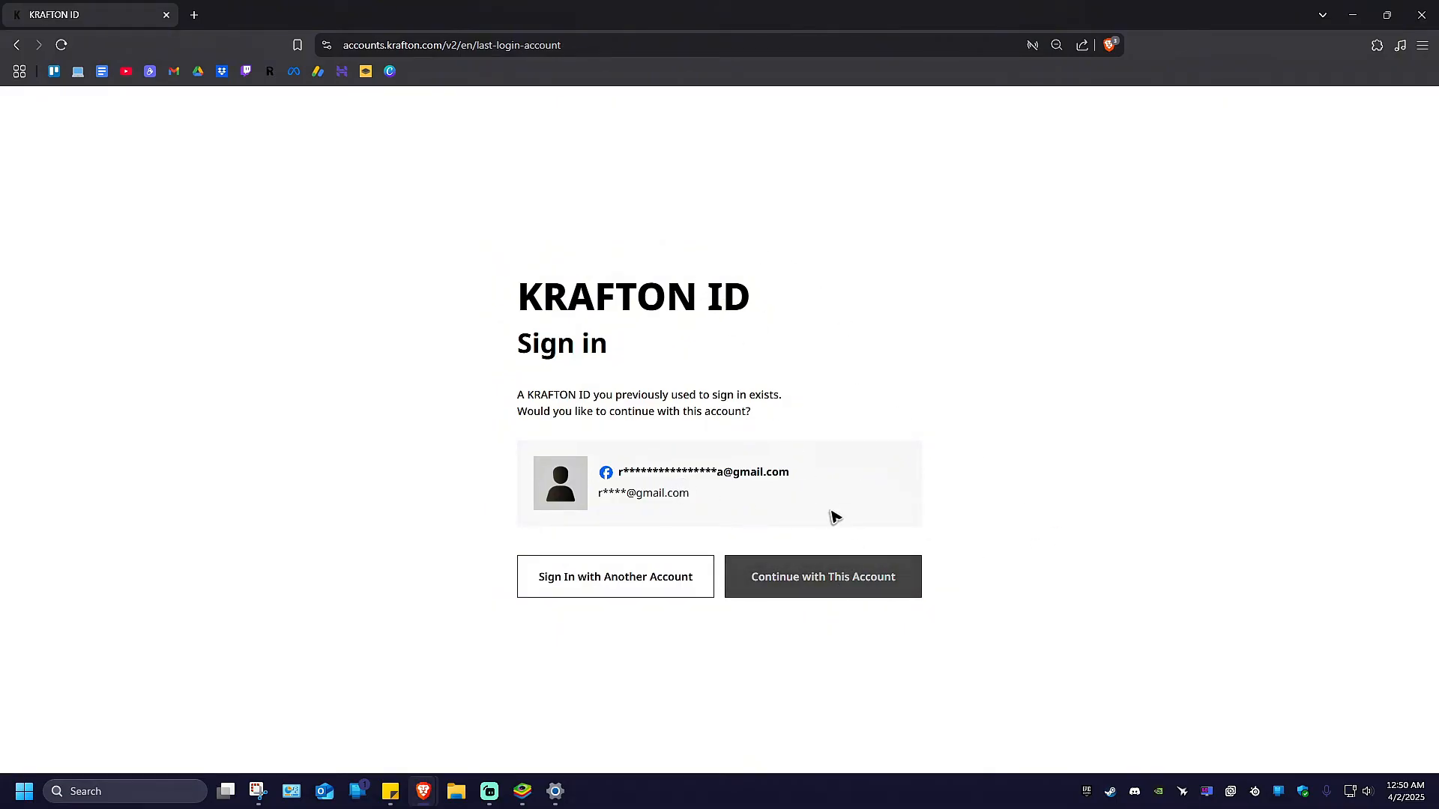
Step: Continue with the previously used Facebook-linked KRAFTON account
left_click(822, 576)
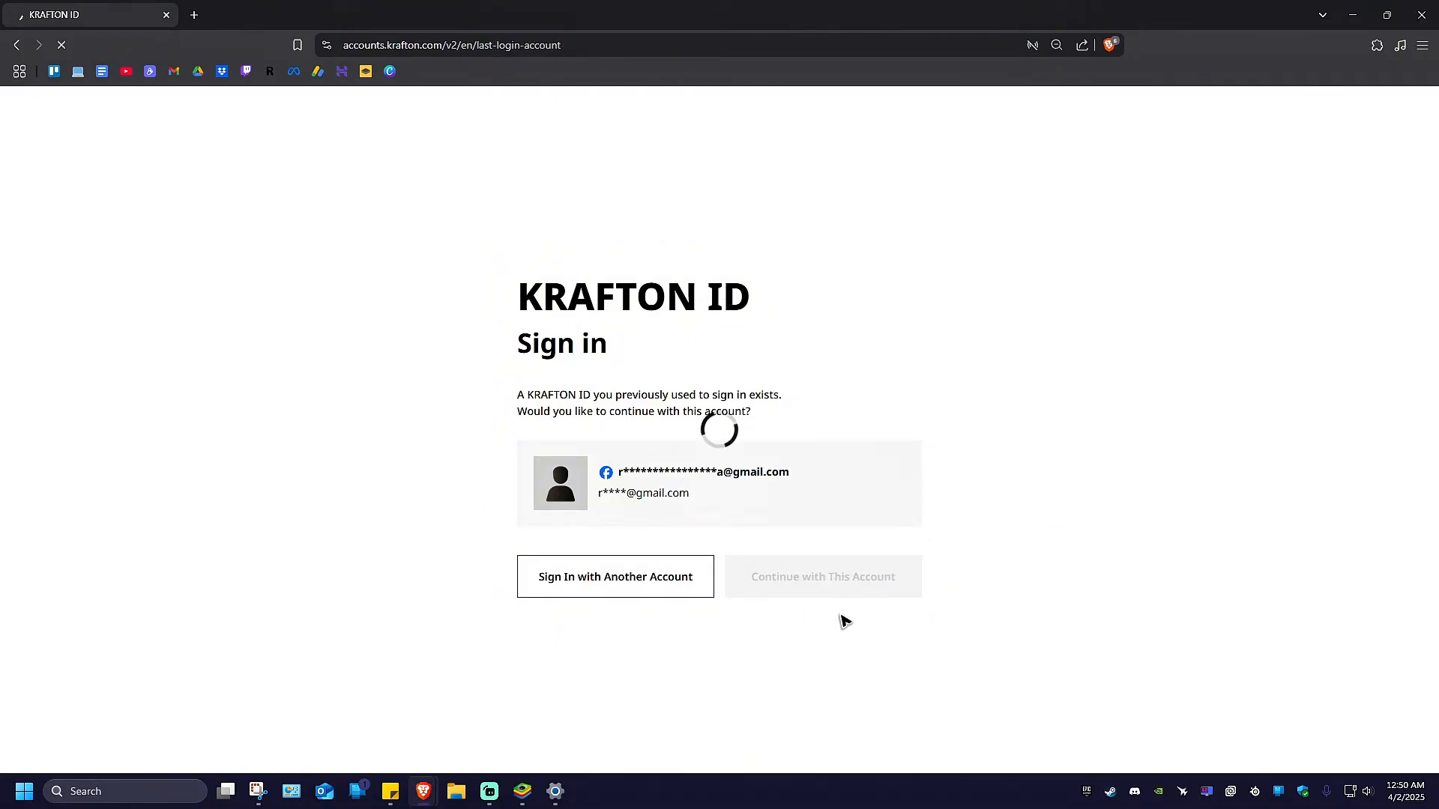
Step: Confirm the Facebook 'Continue as…' consent so KRAFTON ID signs in via Facebook
left_click(821, 575)
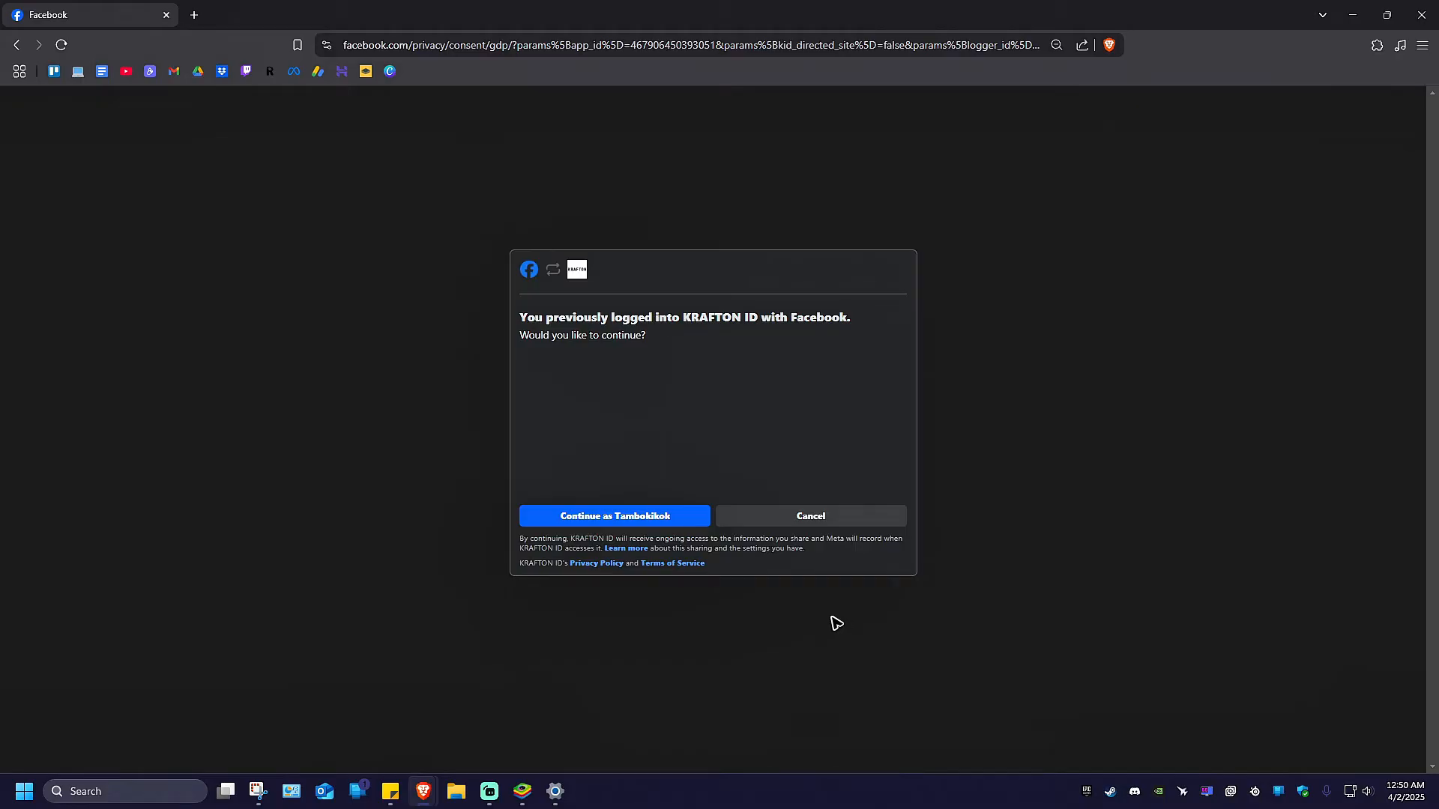
left_click(613, 516)
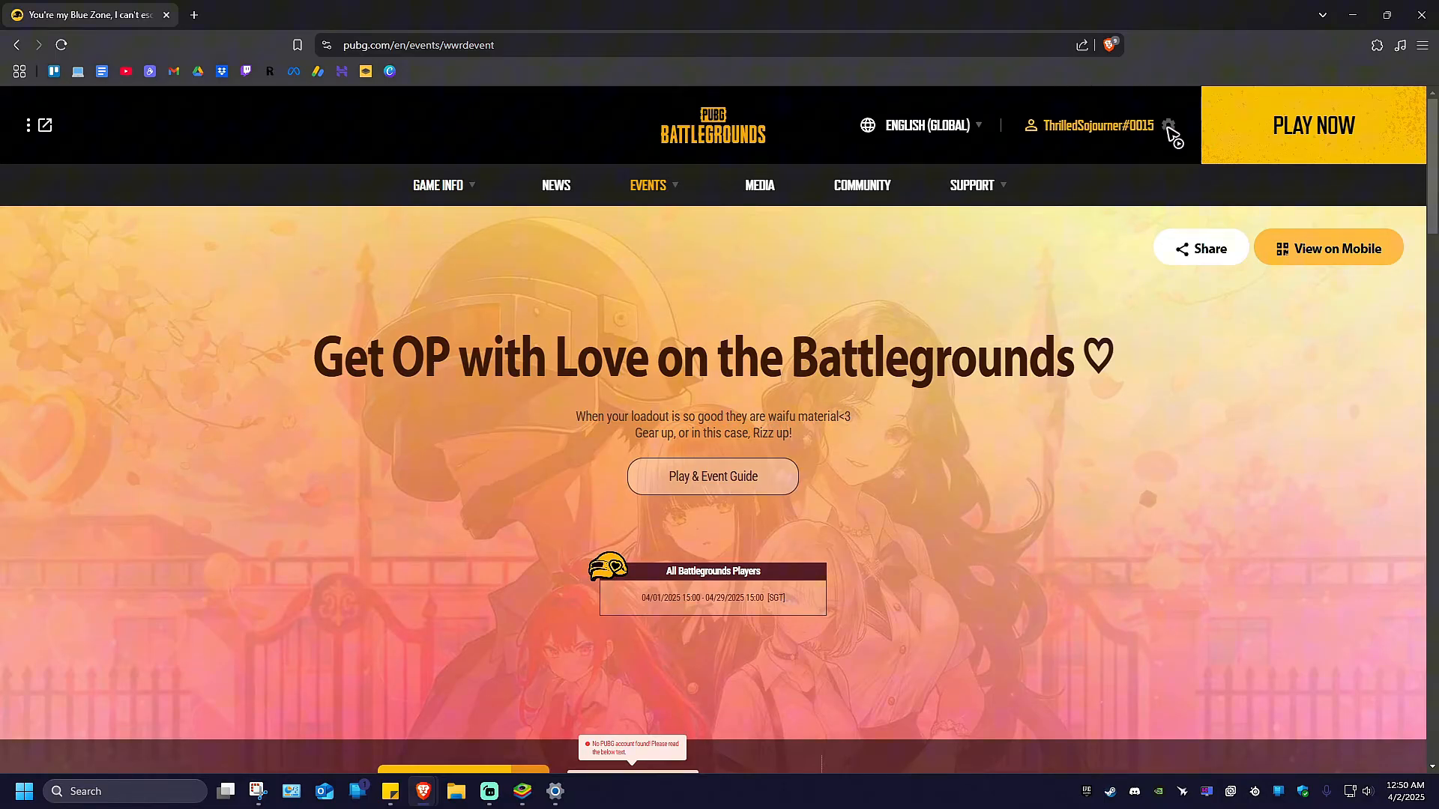
Step: From the signed-in nickname menu on the PUBG site, go to KRAFTON ID account Settings
left_click(1170, 126)
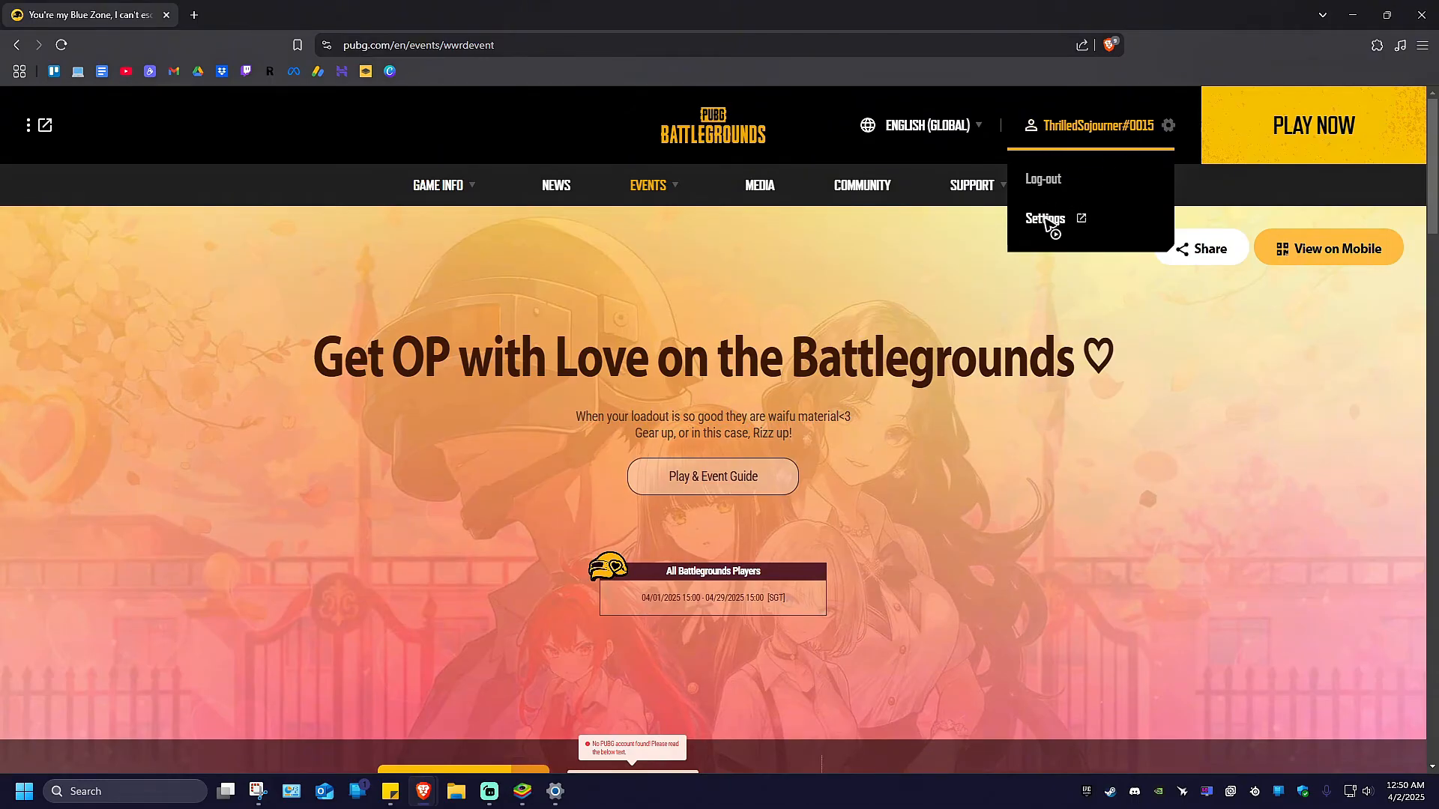
left_click(1045, 219)
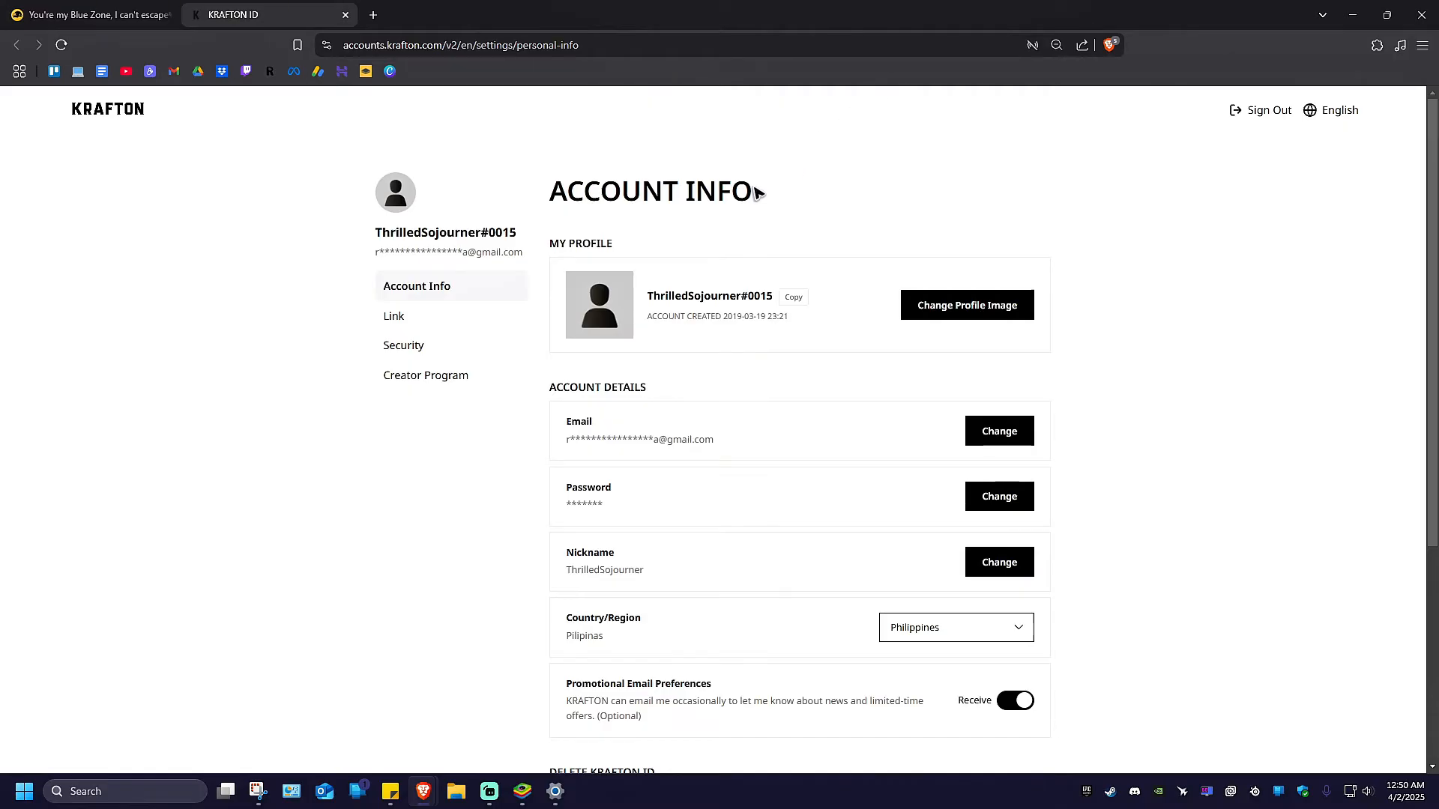
Step: Scroll the Account Info page down to the Delete KRAFTON ID section and its grace-period warning
scroll("down", 3)
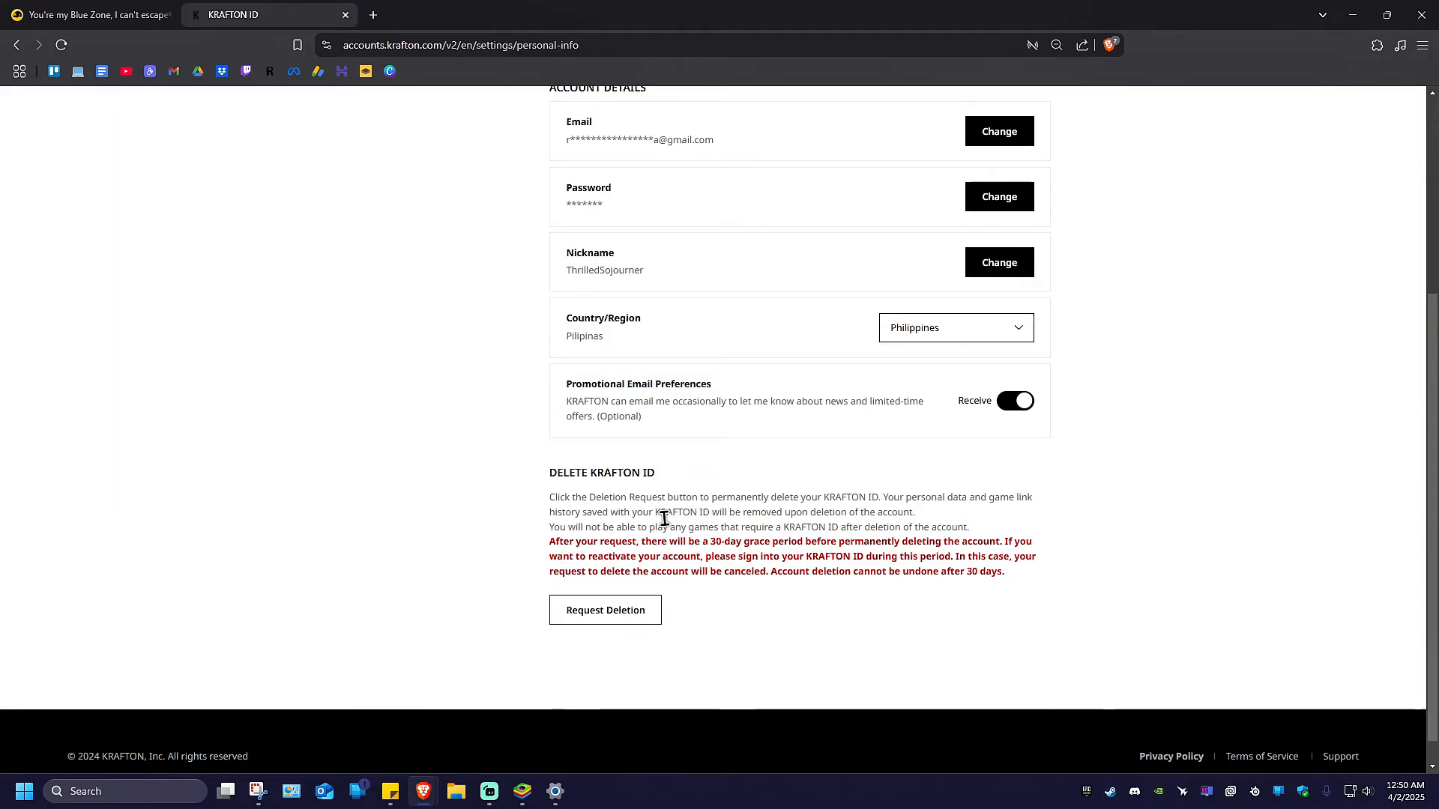
mouse_move(799, 513)
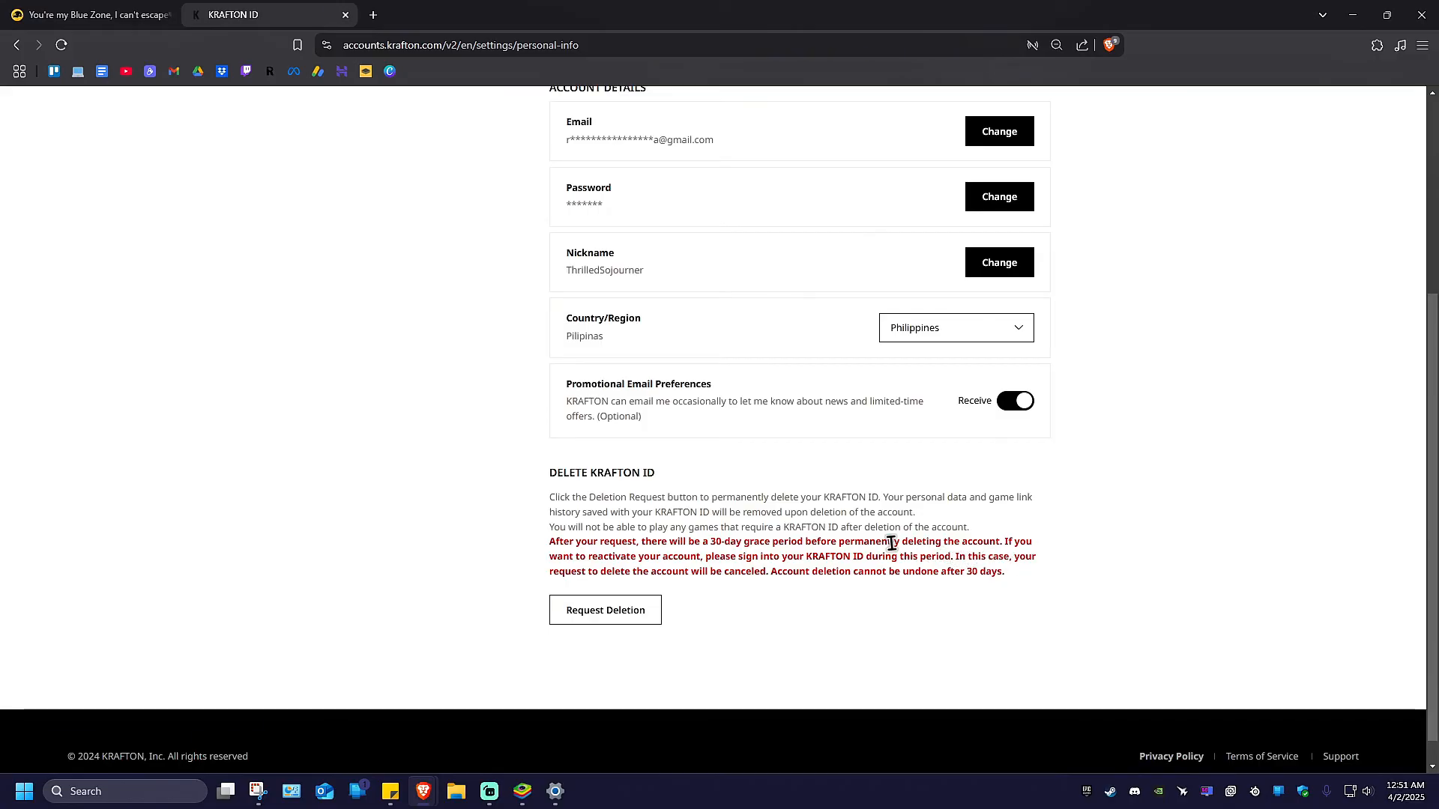
mouse_move(817, 574)
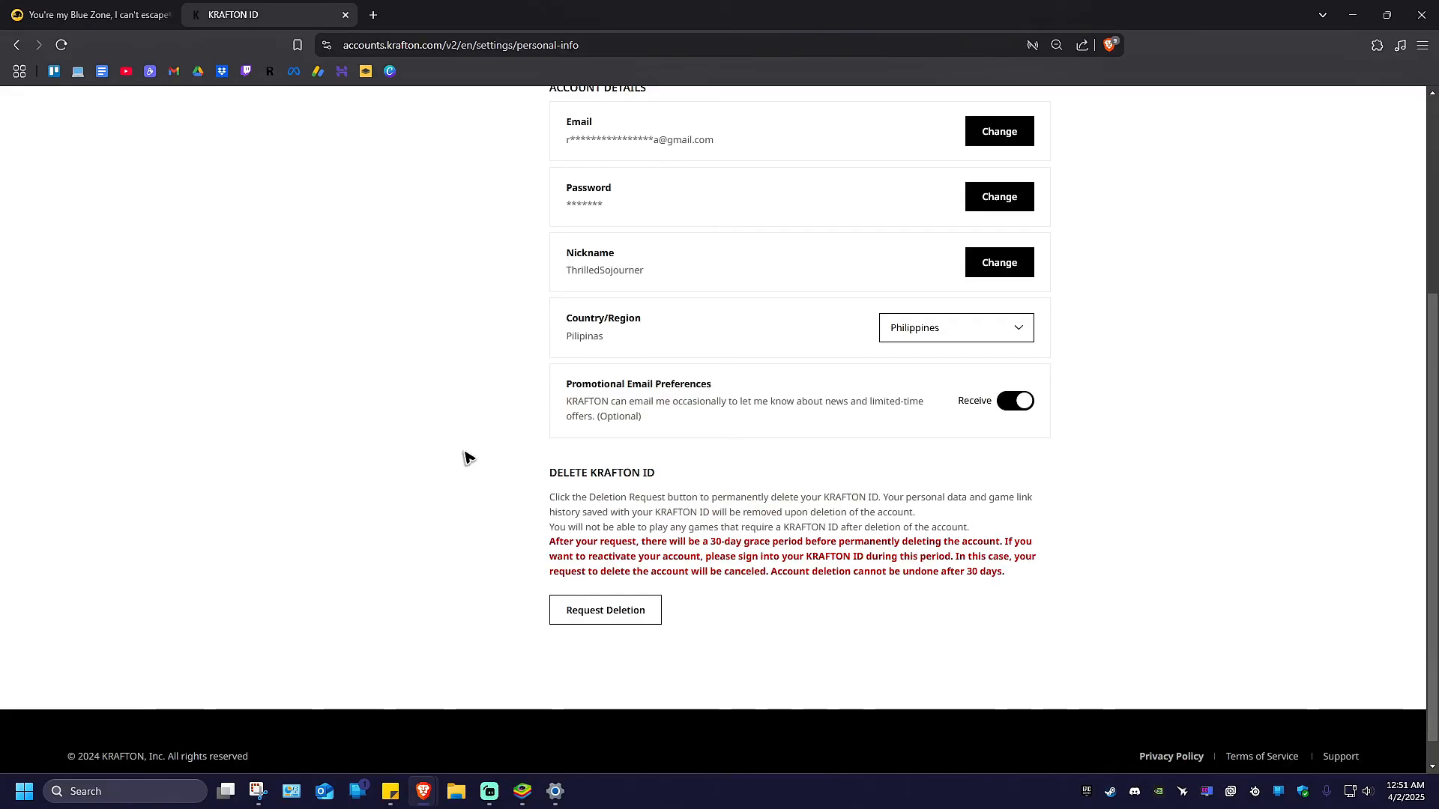
Step: Request deletion of the KRAFTON ID, bringing up the password confirmation dialog
left_click(604, 610)
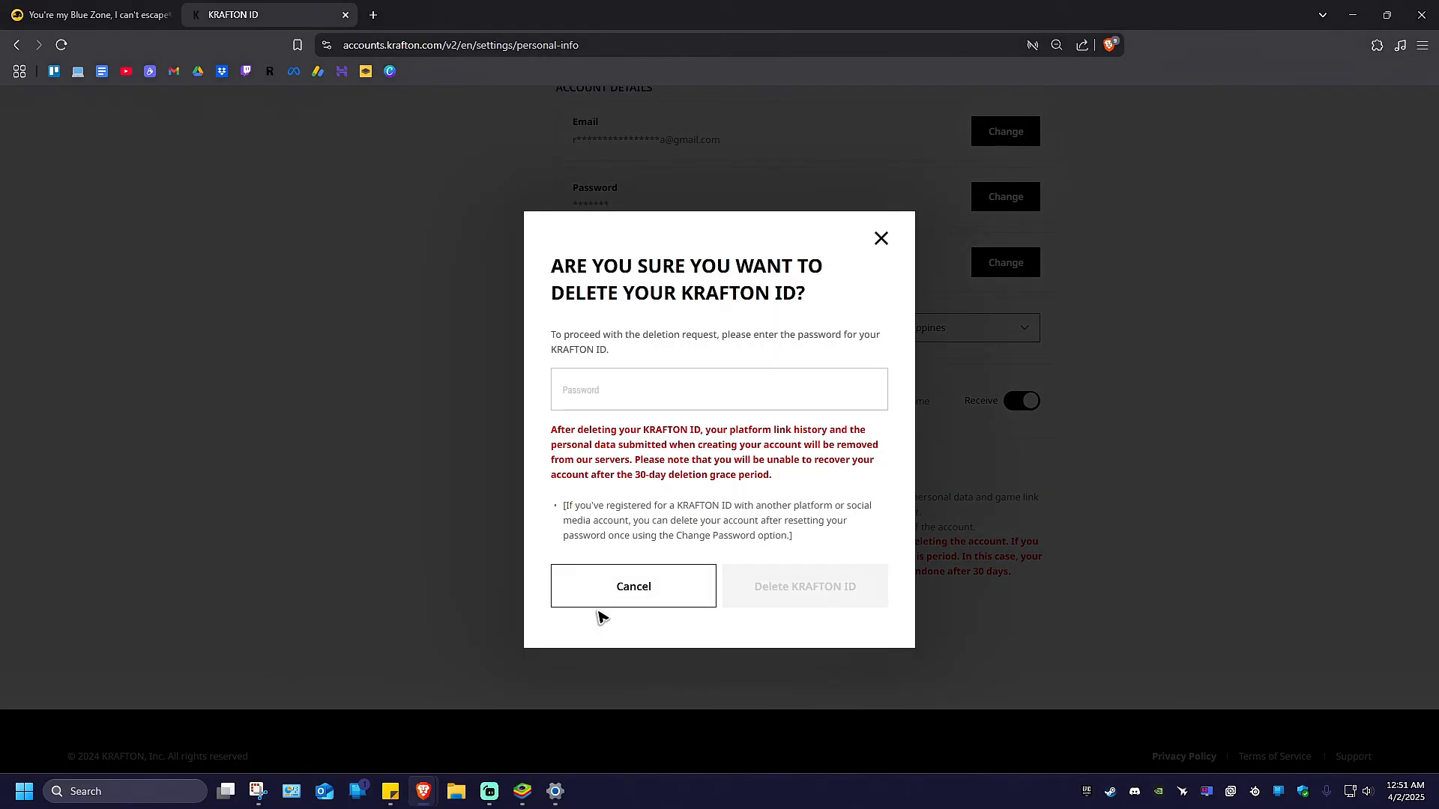
mouse_move(616, 427)
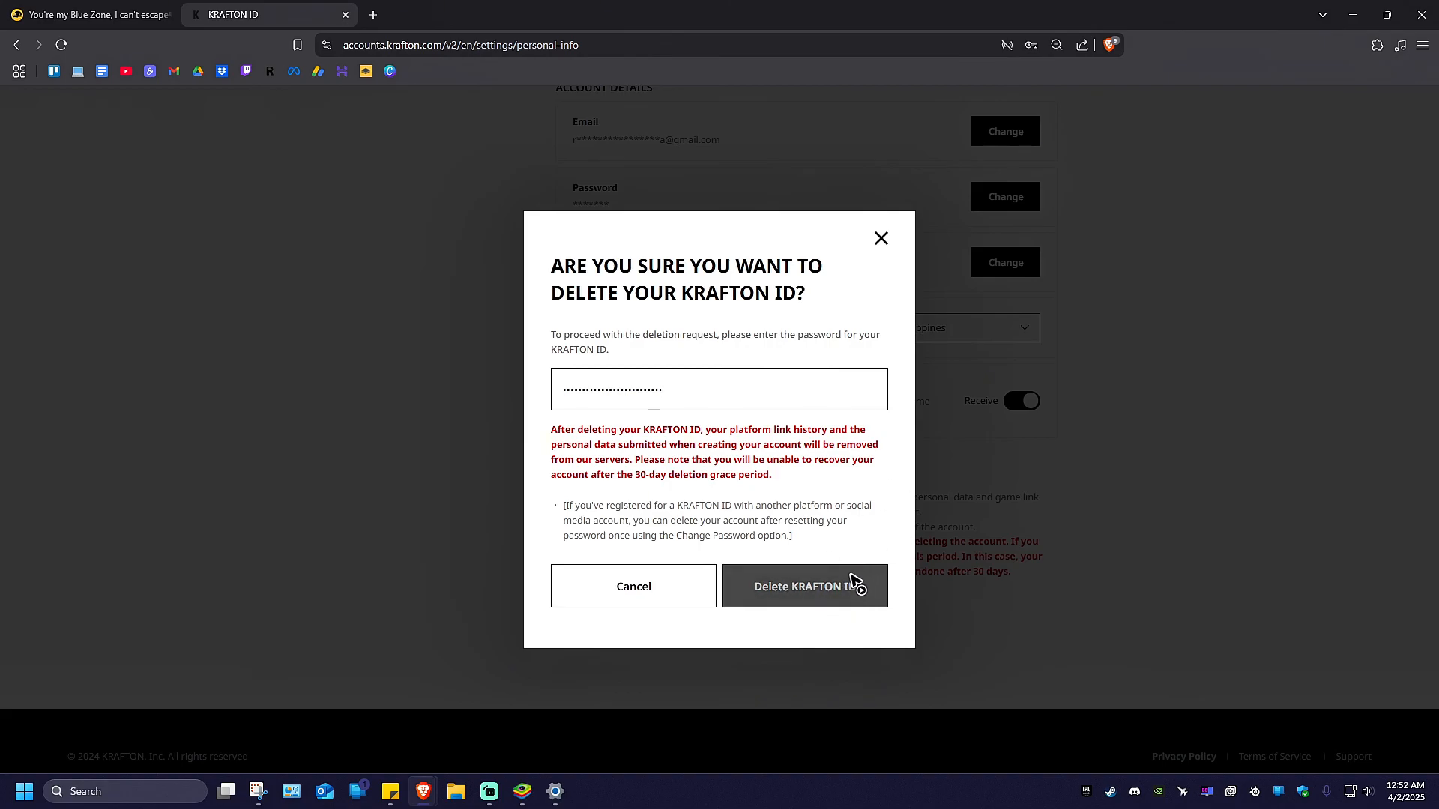
mouse_move(849, 552)
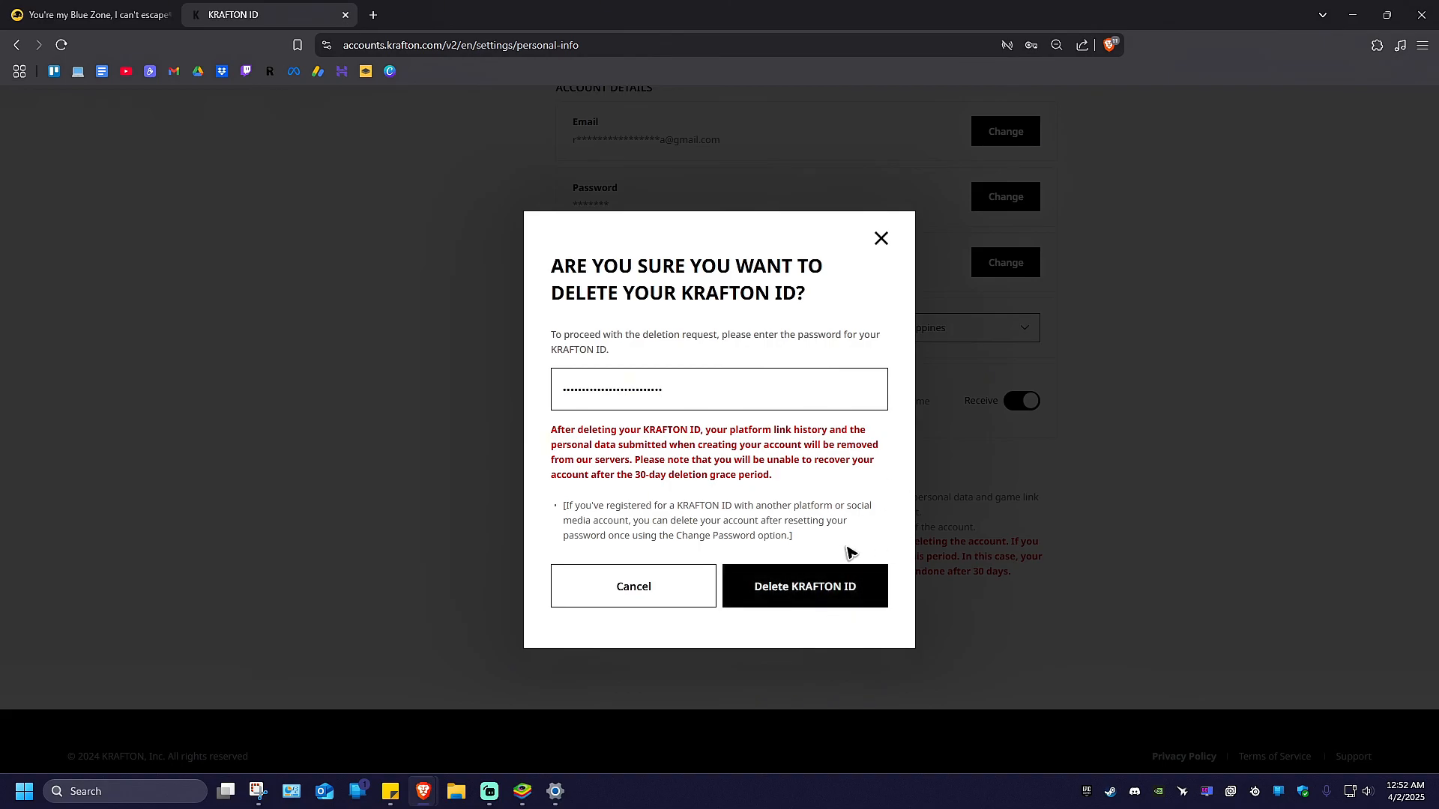